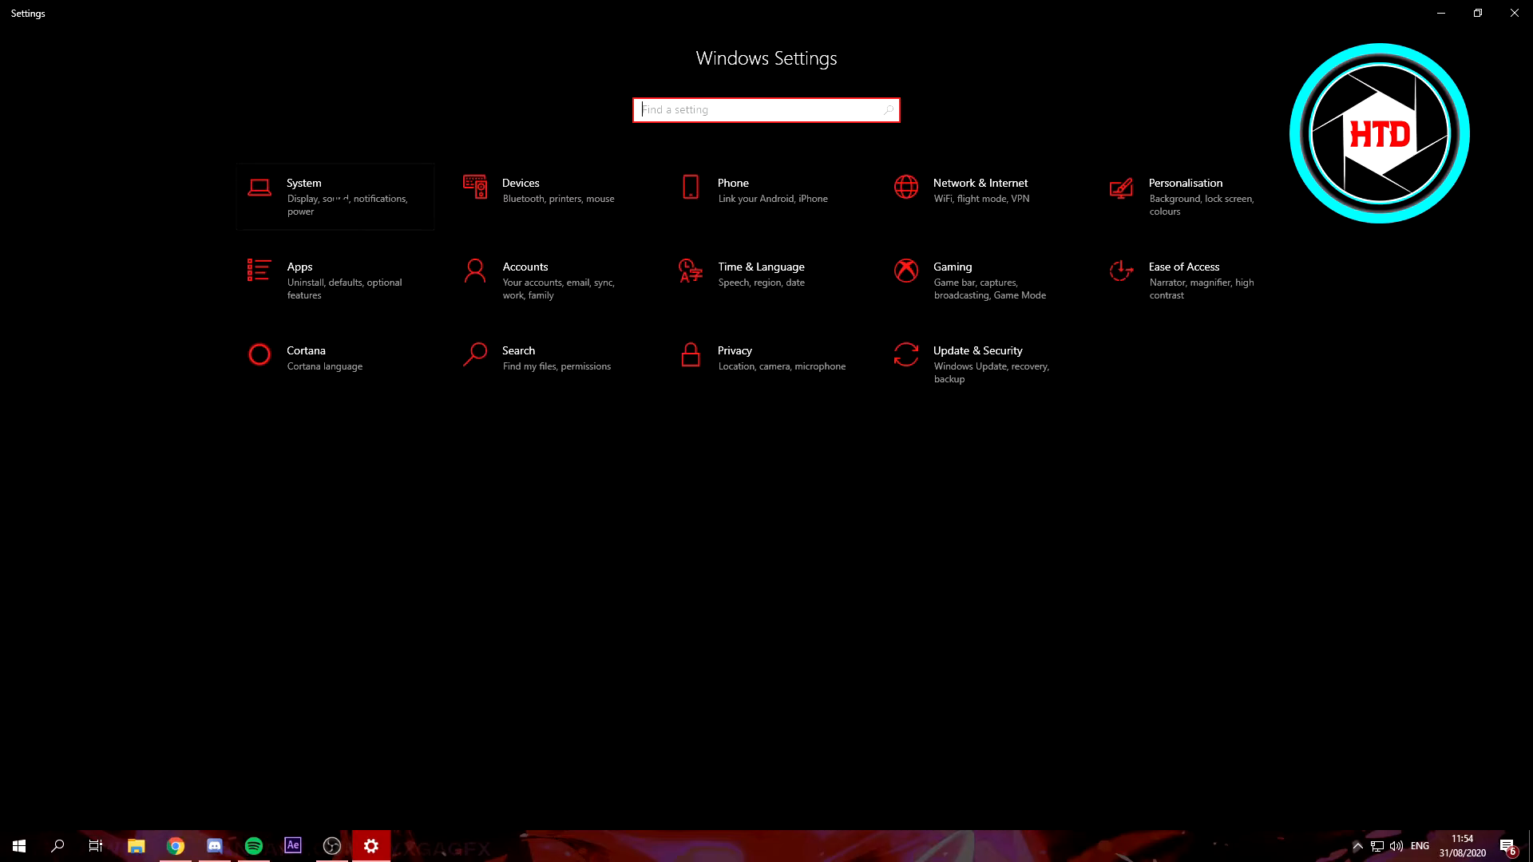
Open the System section of Windows Settings, landing on the Display page.
click(304, 196)
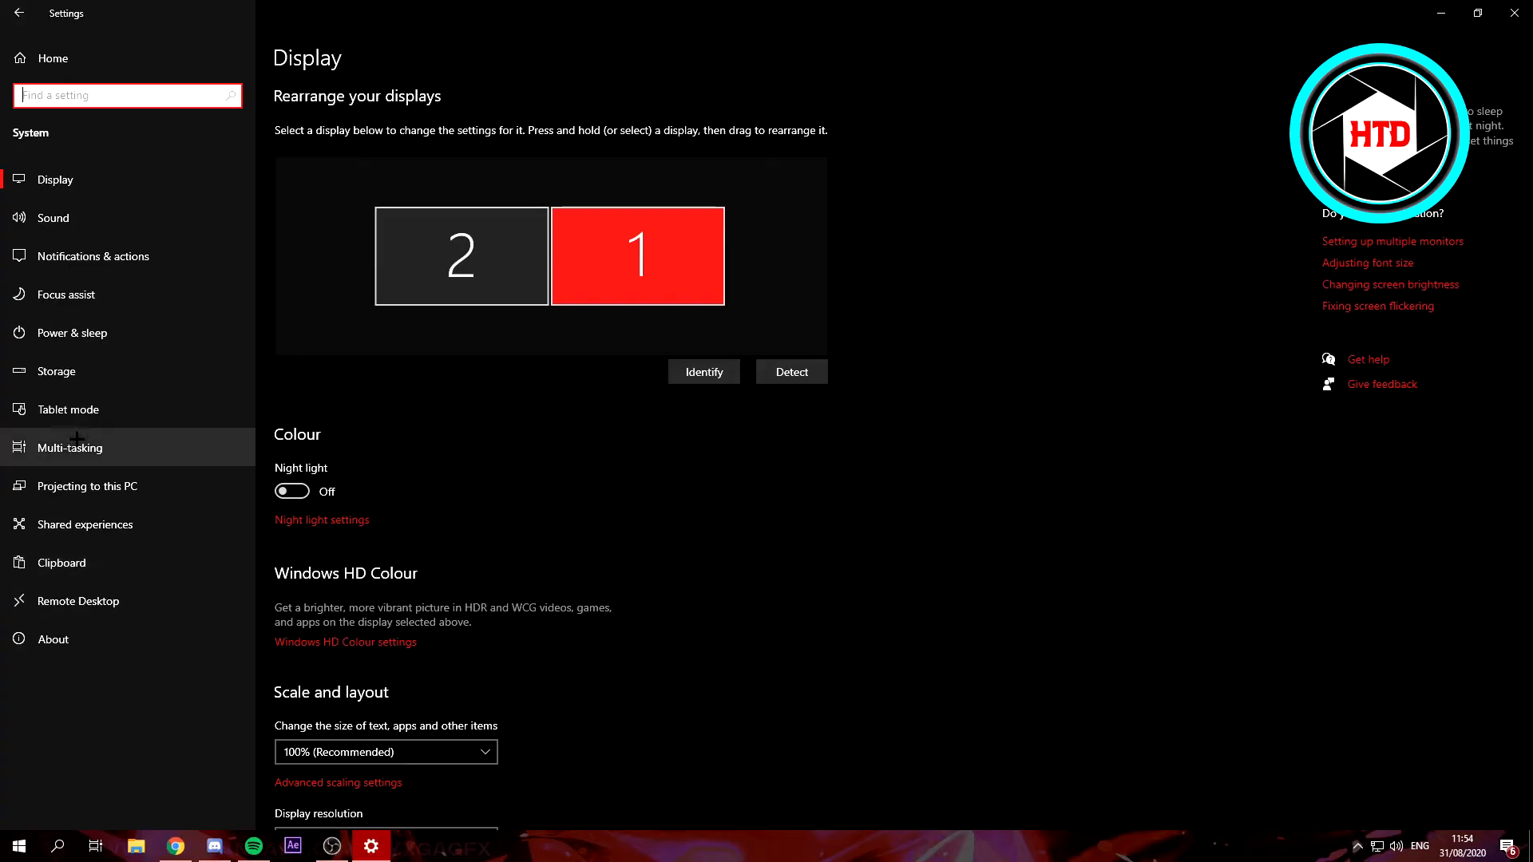
mouse_move(64, 562)
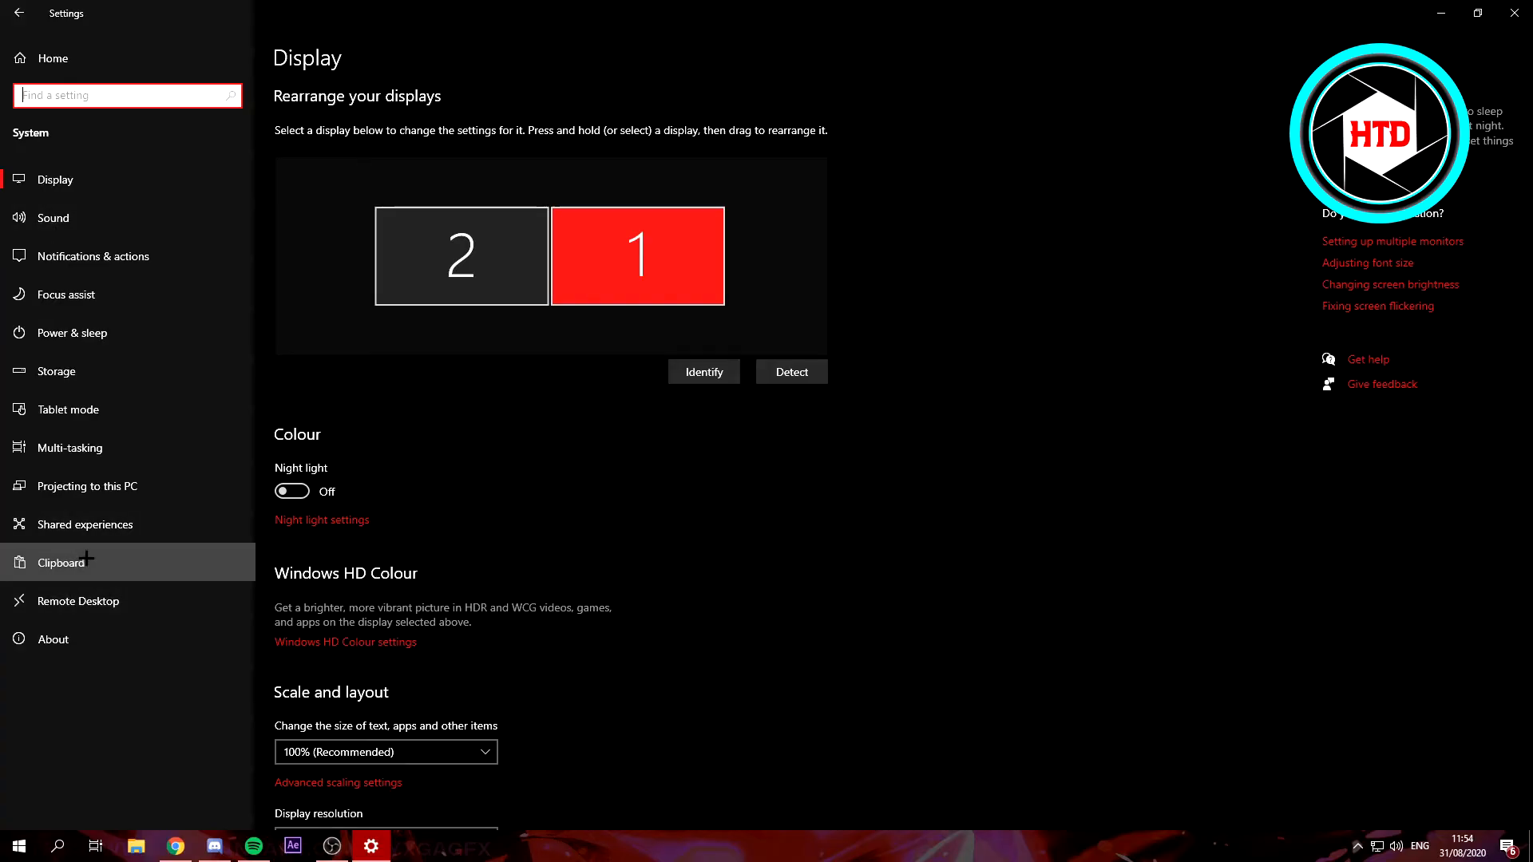
Go to the Clipboard page and switch clipboard history on.
click(61, 562)
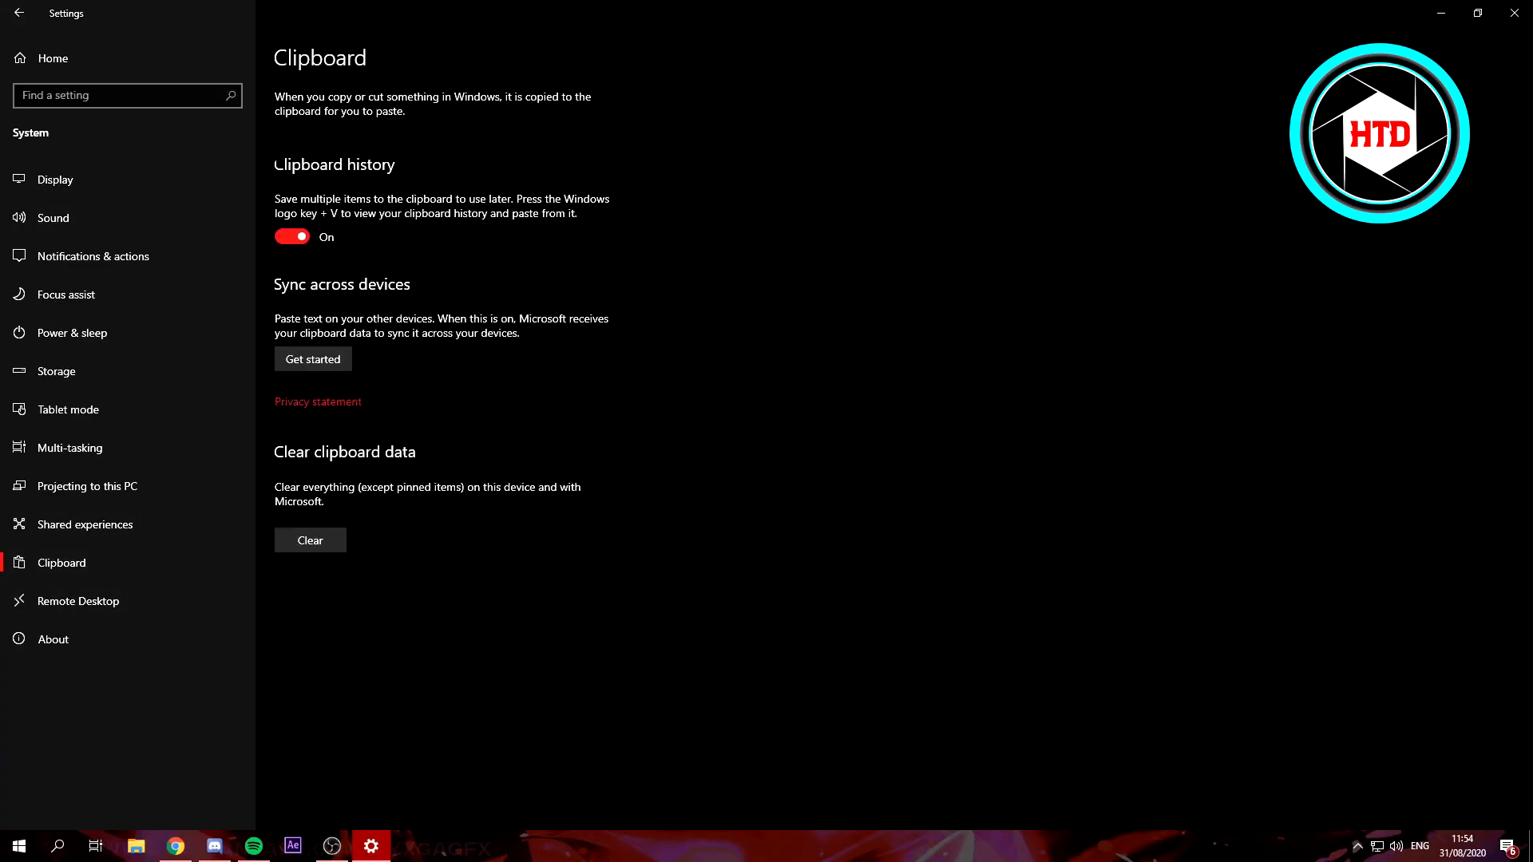
click(290, 236)
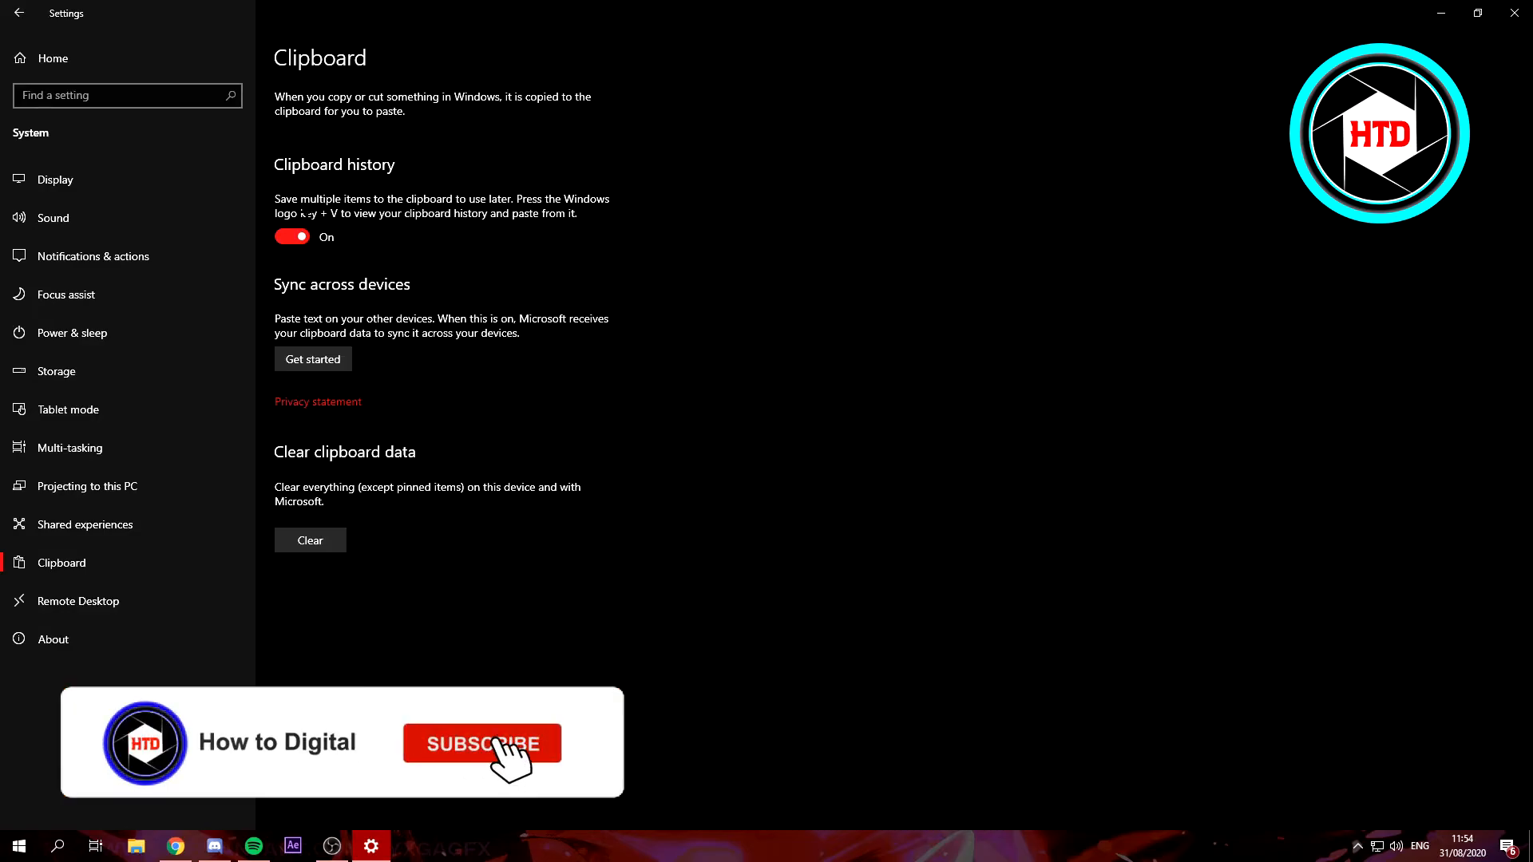
click(480, 743)
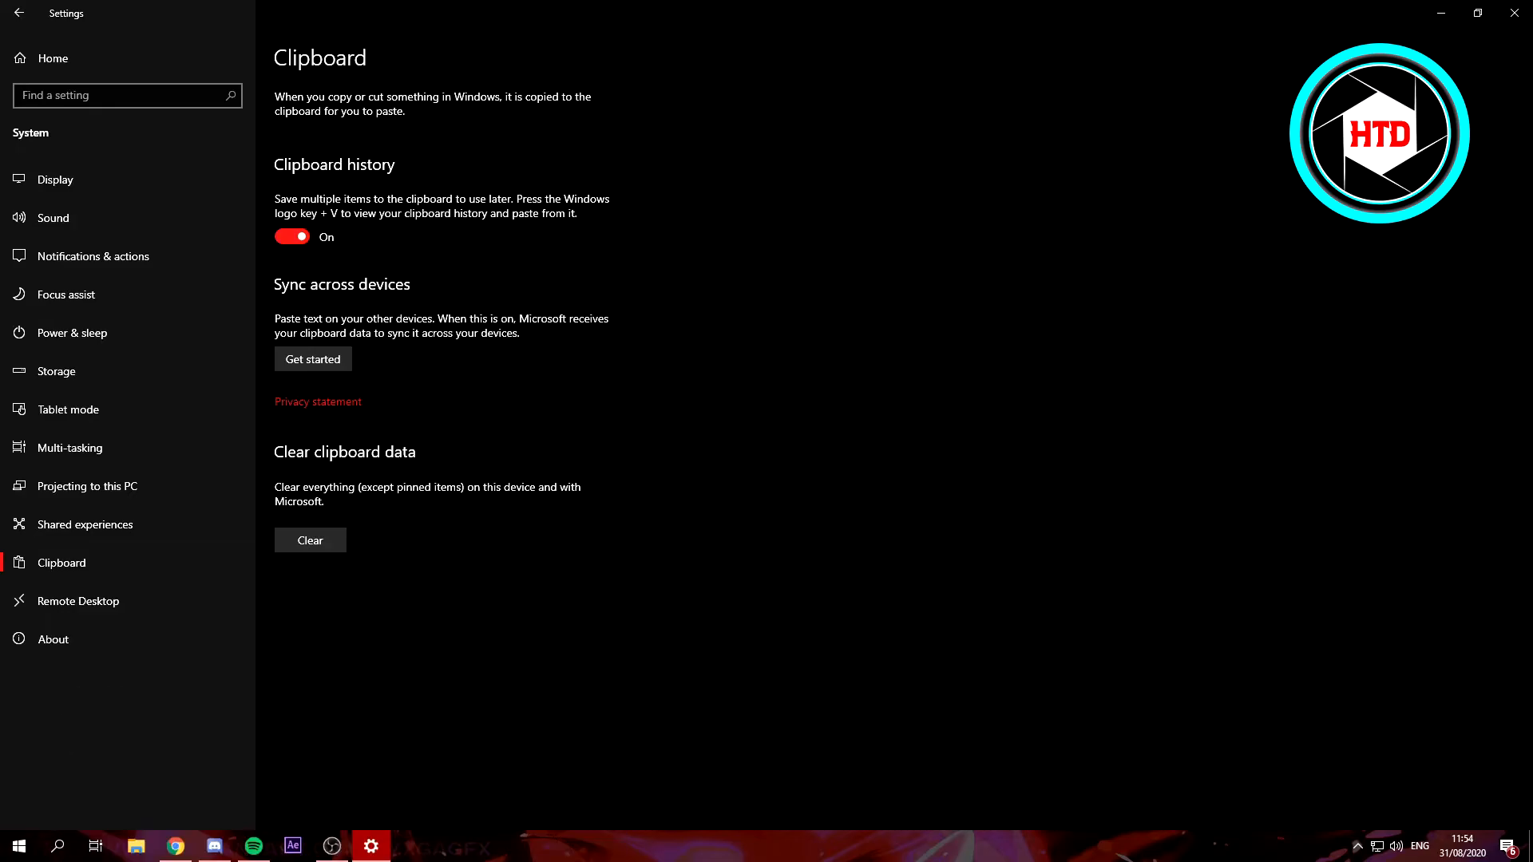
Bring up the Win+V clipboard history panel showing the YouTube and Google Drive links.
key(win+v)
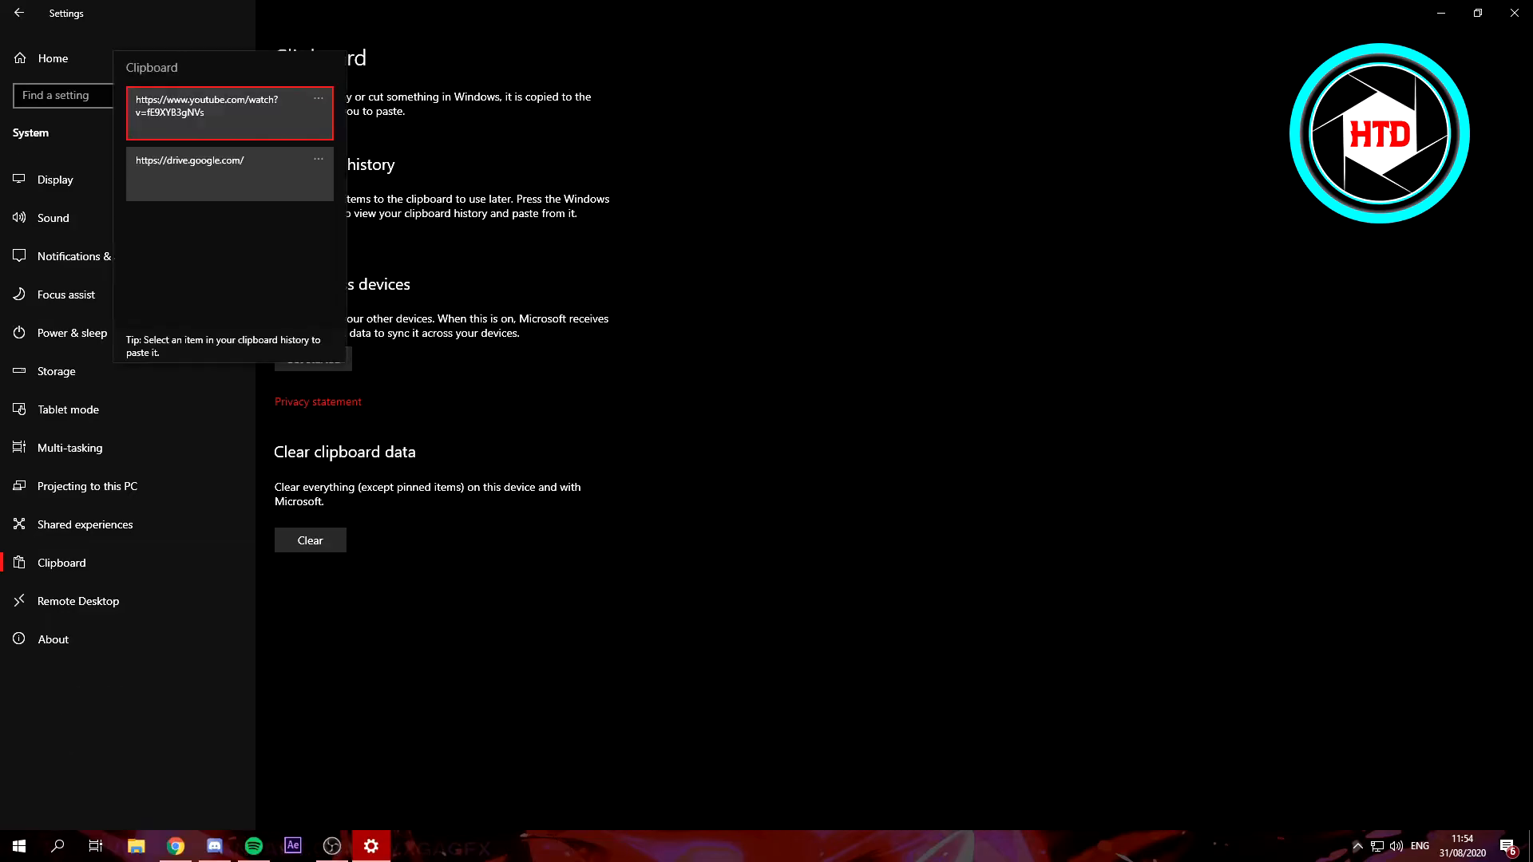
mouse_move(192, 131)
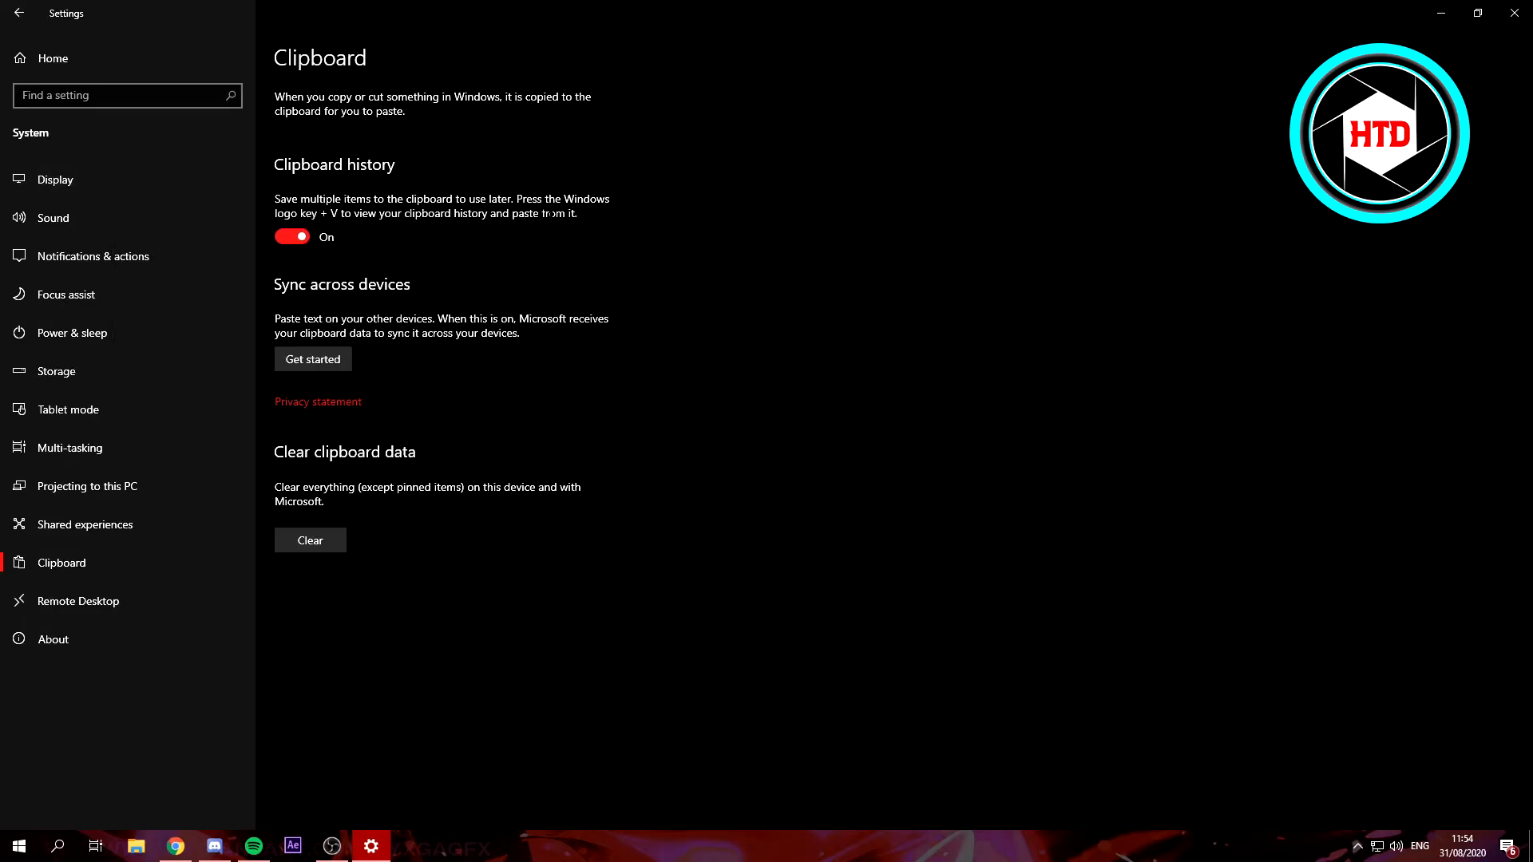
key(Win+V)
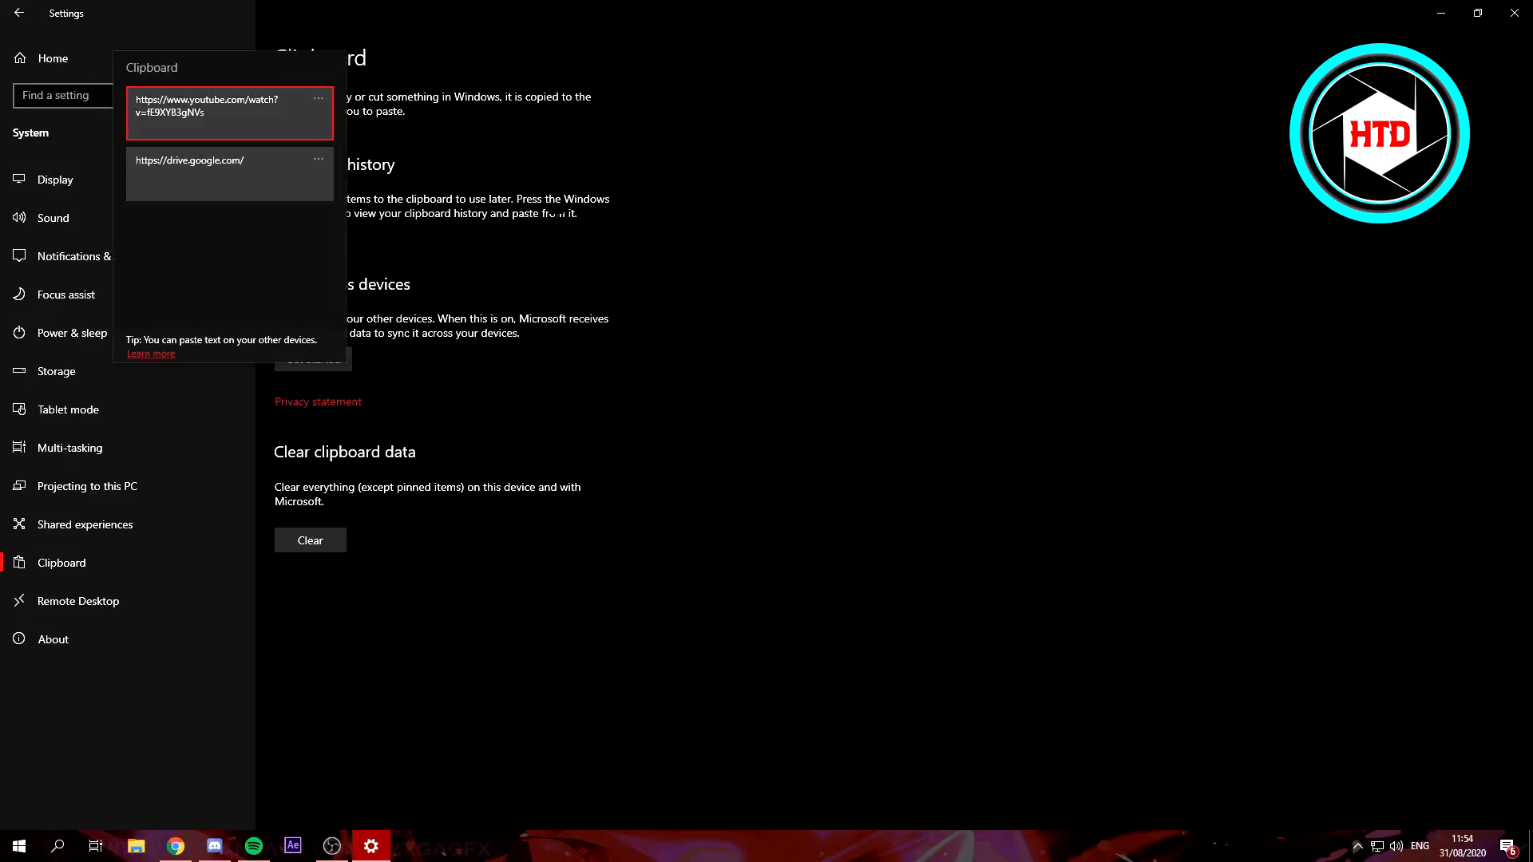